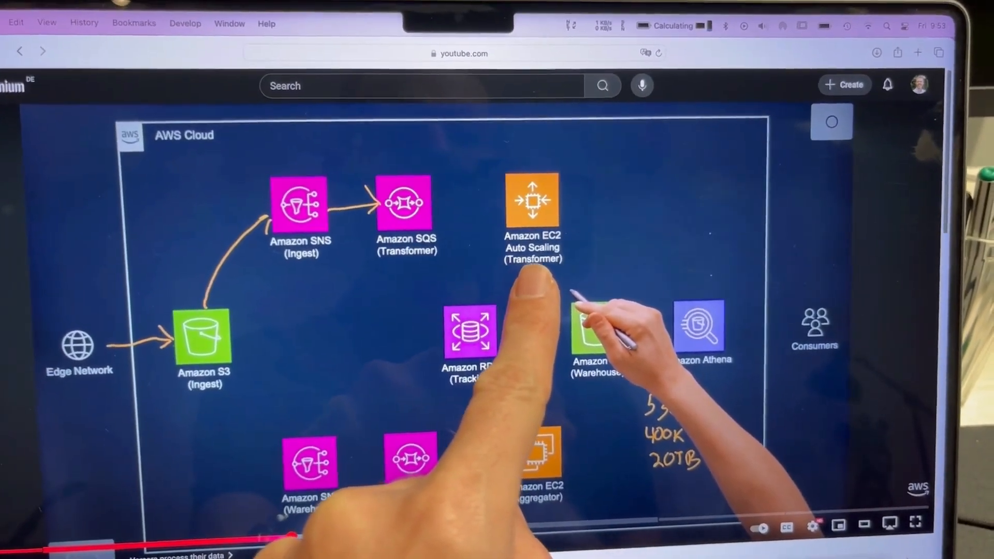
mouse_move(539, 222)
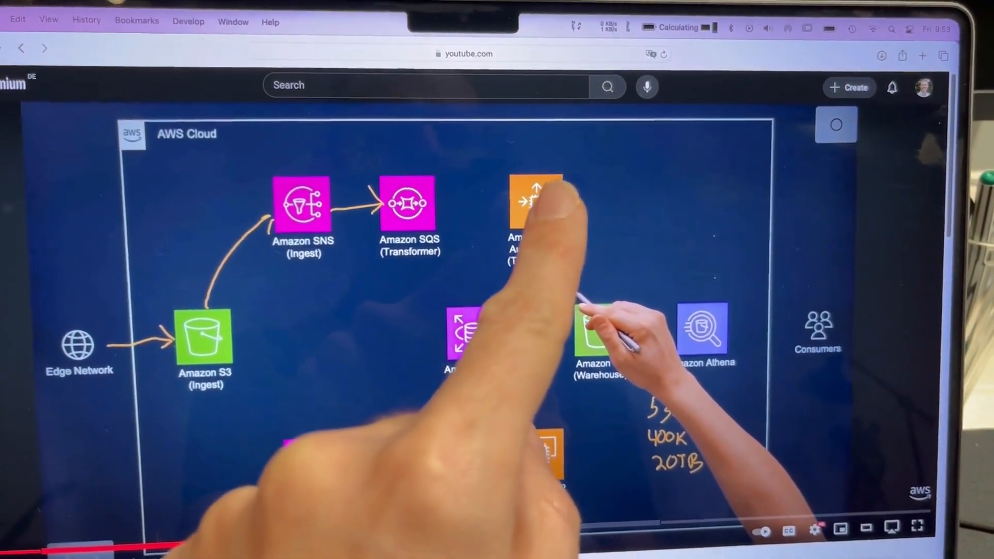